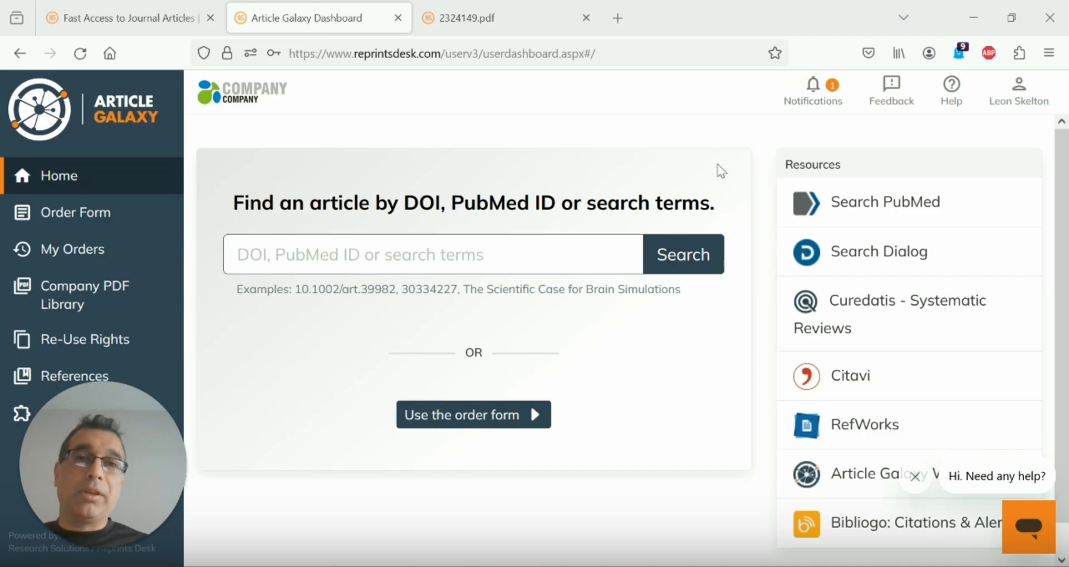
mouse_move(566, 206)
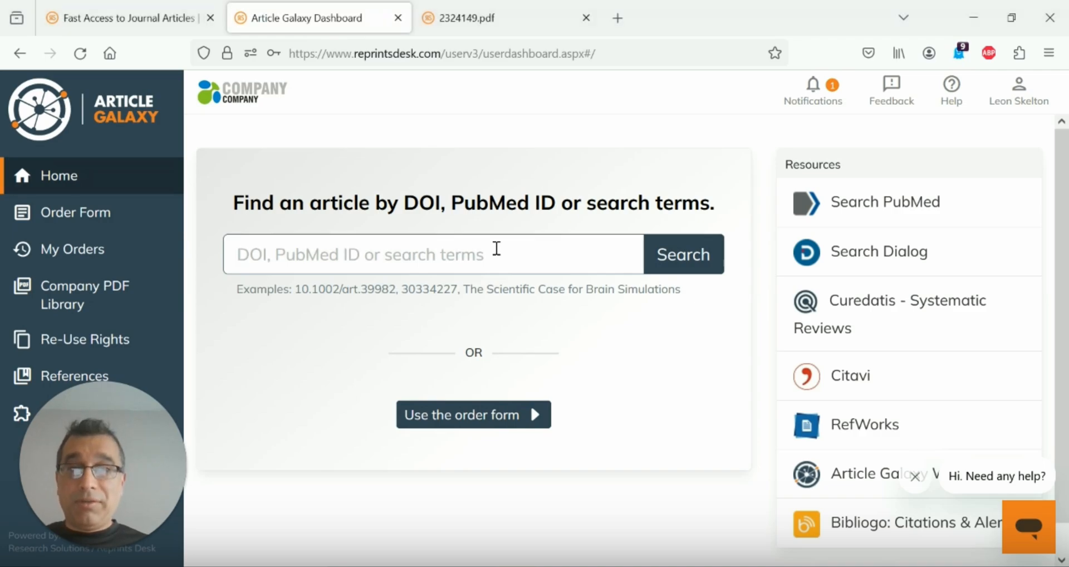
Step: Search for DOI 10.1097/MOU.0000000000000026 from the home dashboard
text(10.1097/MOU.0000000000000026)
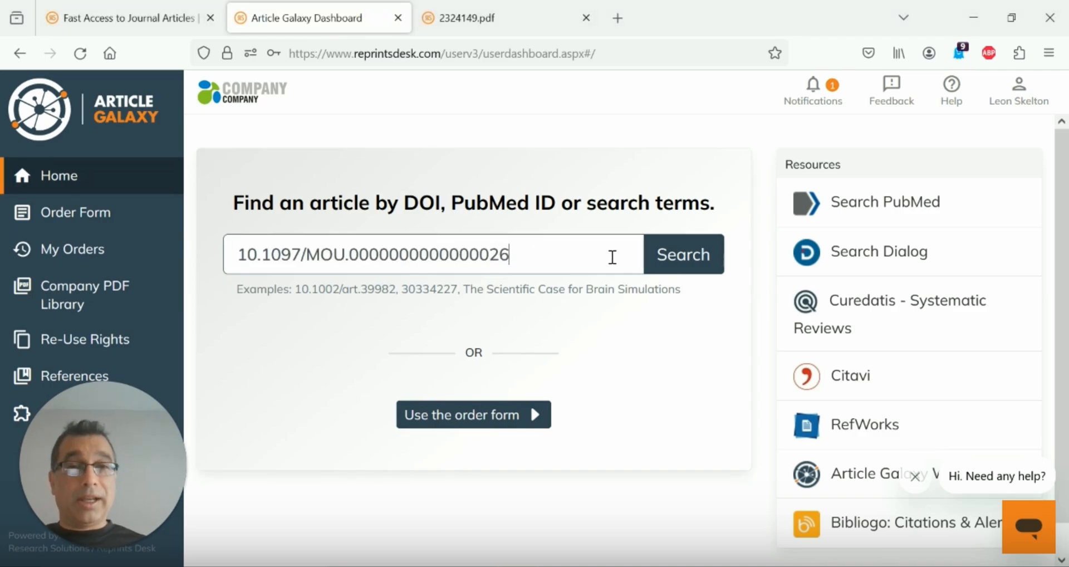
click(682, 254)
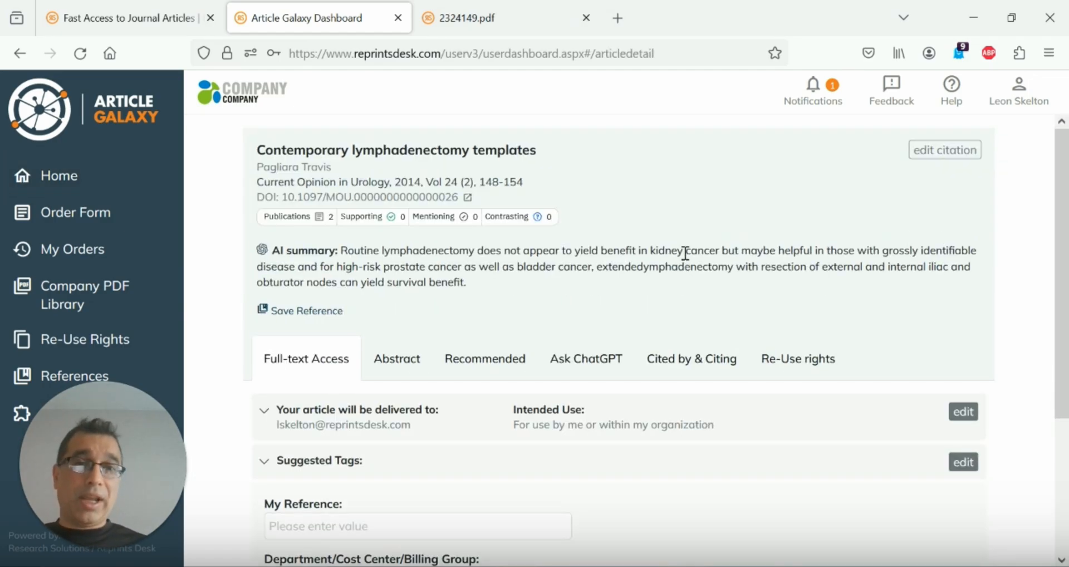
Step: Scroll the lymphadenectomy article details, view its PDF, and return to the detail page
scroll(down, 3)
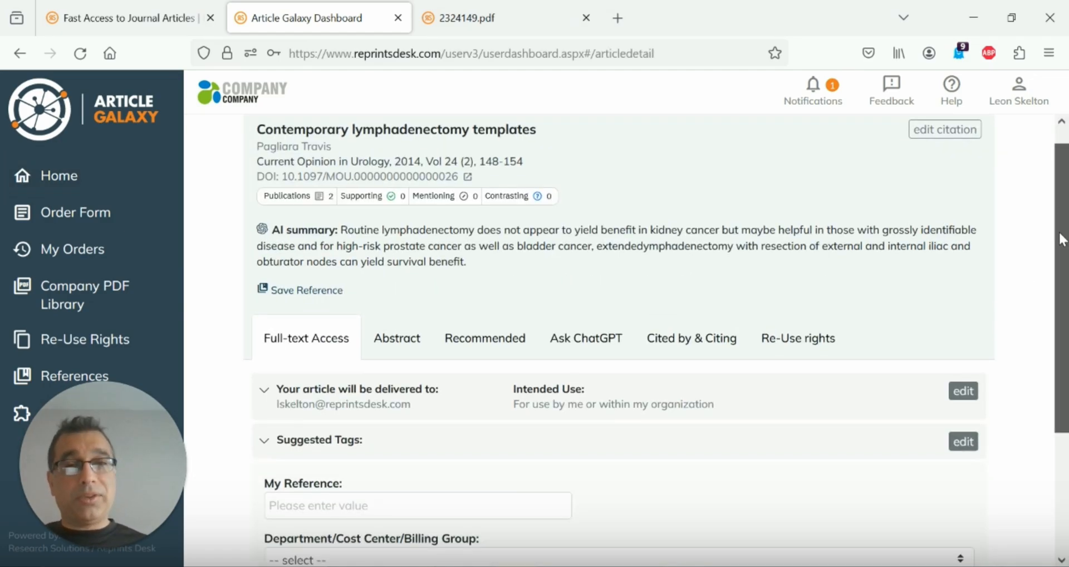
scroll(down, 3)
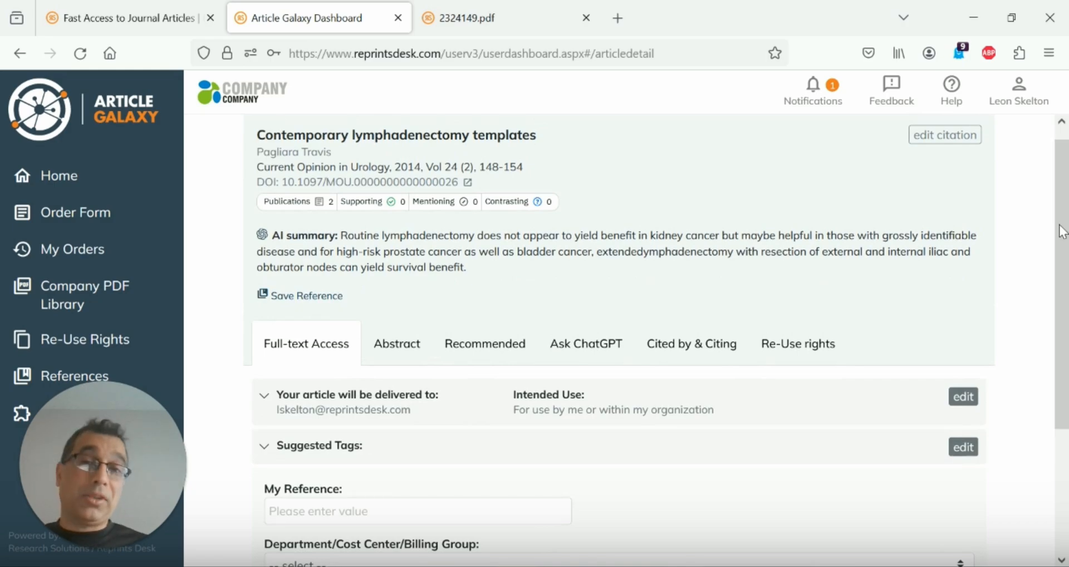
scroll(down, 3)
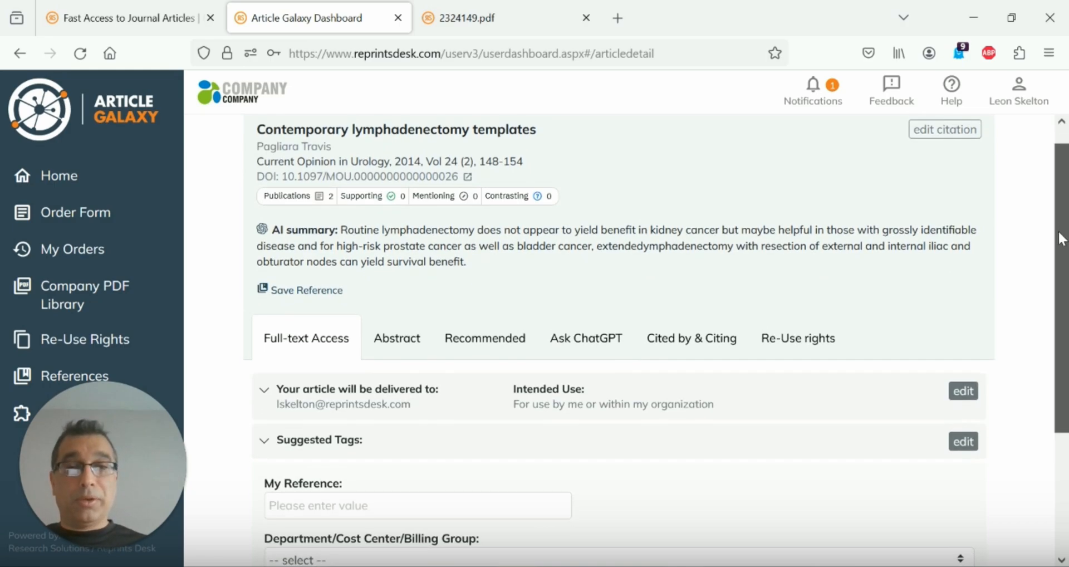
scroll(down, 3)
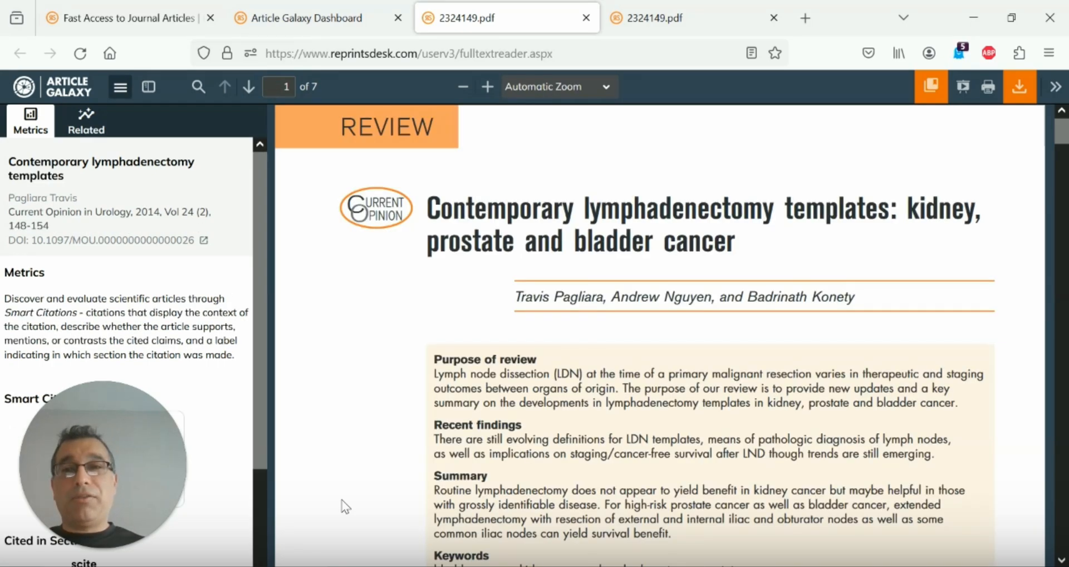
click(300, 18)
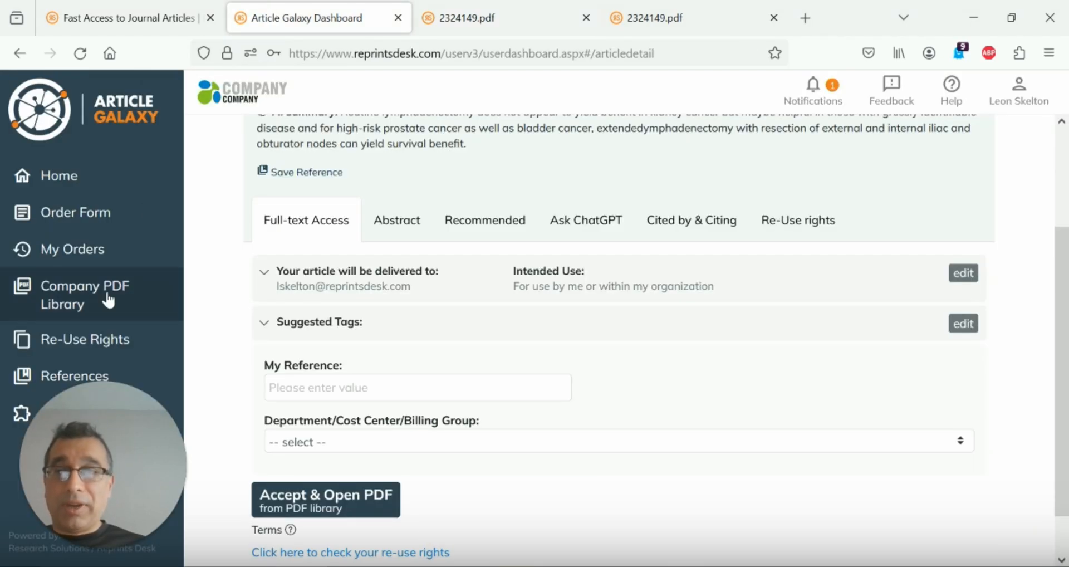
mouse_move(76, 375)
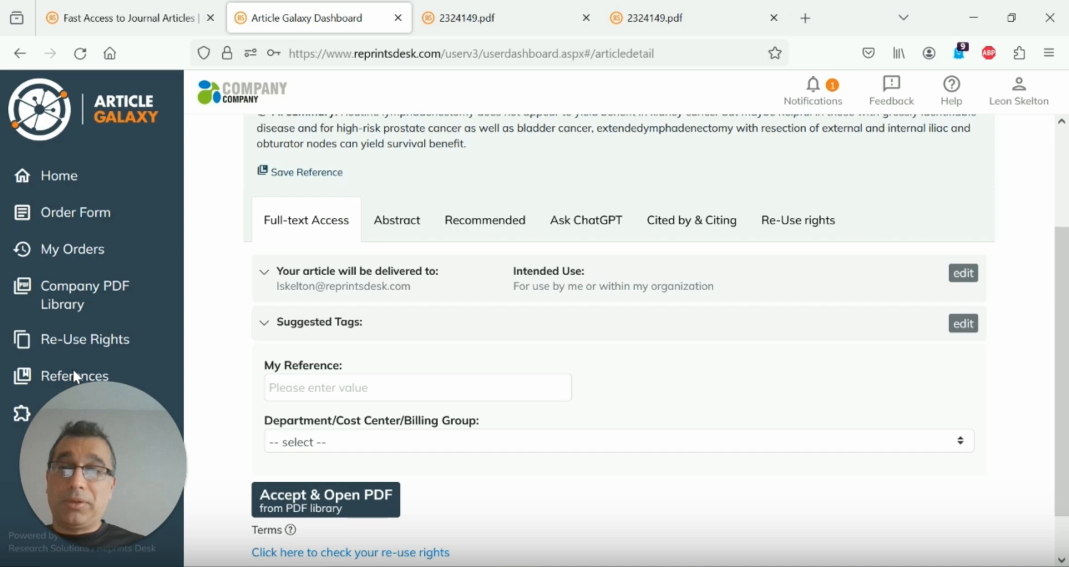
mouse_move(102, 376)
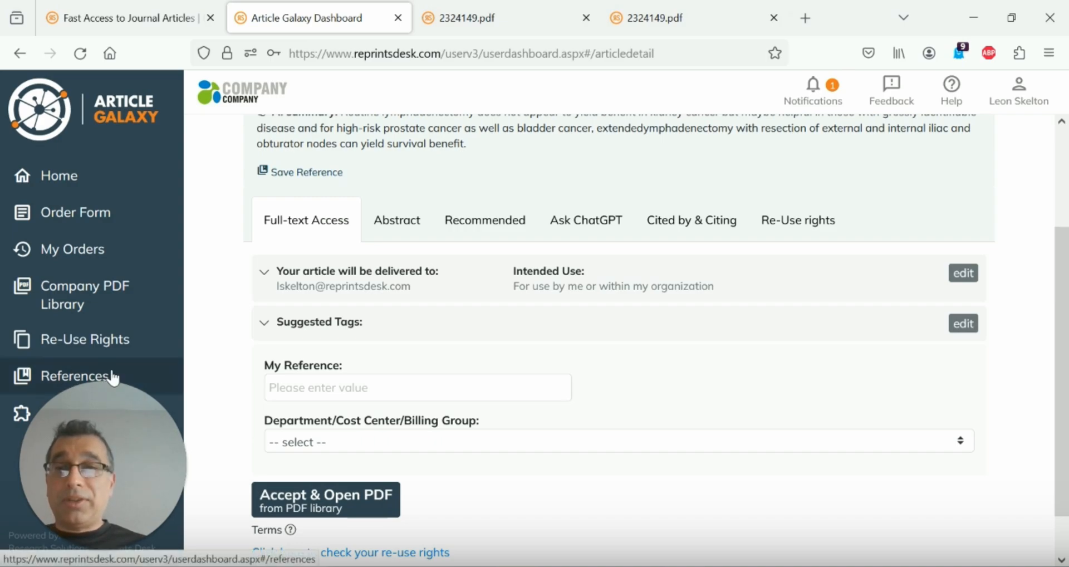
Step: Browse the 1,700-reference Company PDF Library under References, then return to Home
click(84, 376)
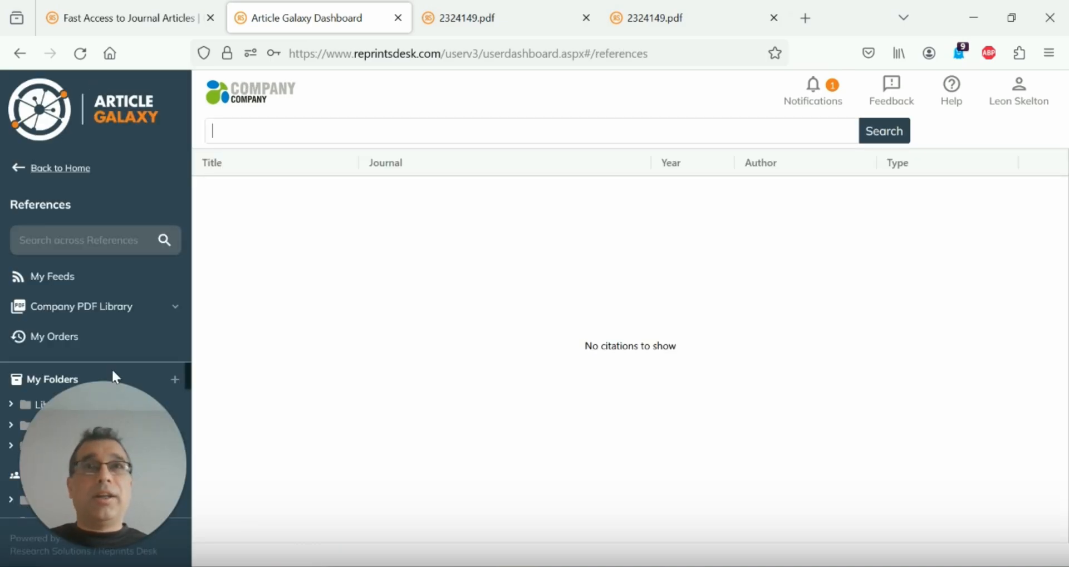
click(82, 305)
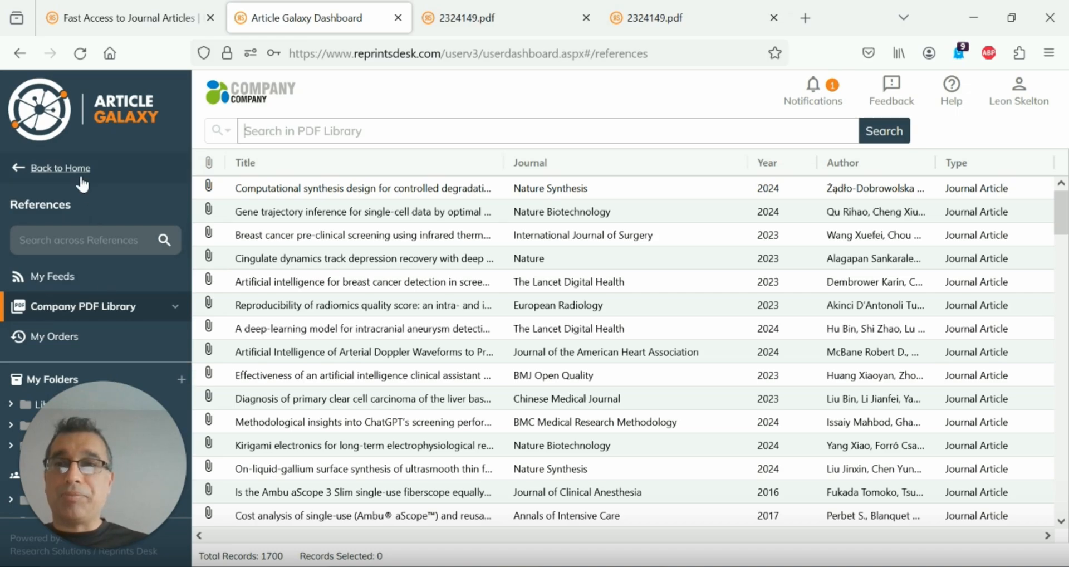
click(61, 168)
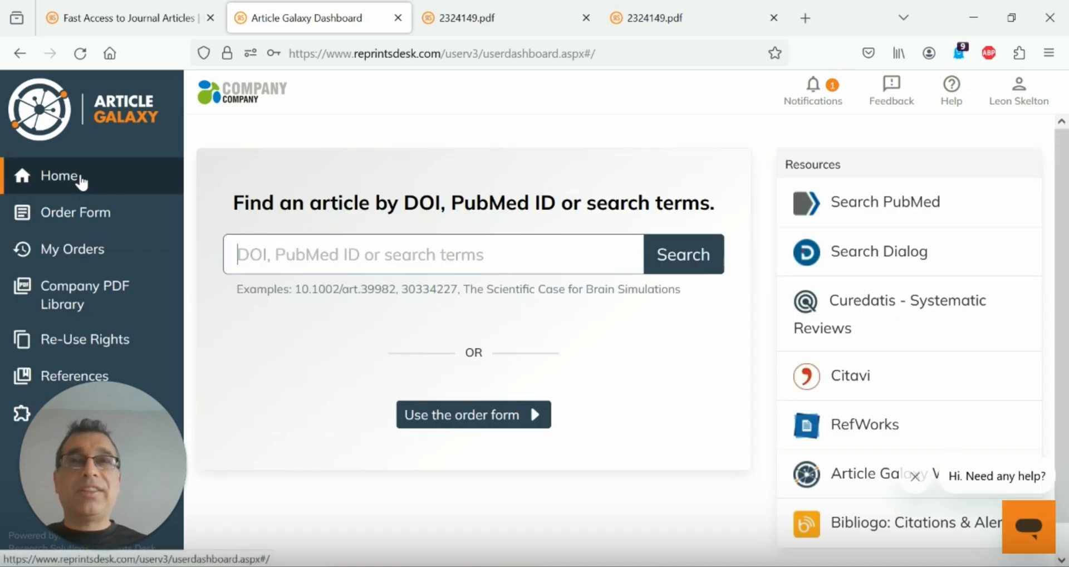